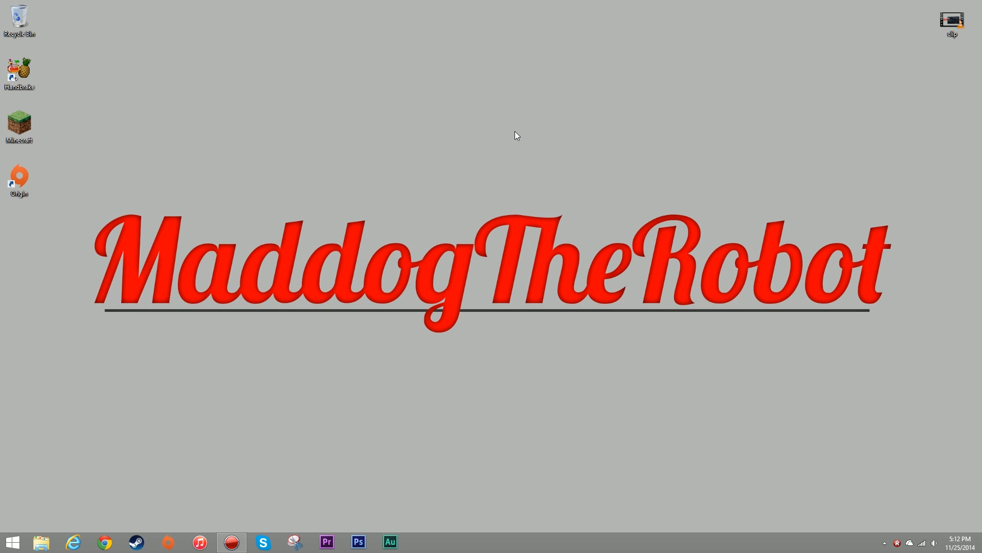
Launch Adobe Premiere Pro from the taskbar.
{"action": "left_click", "coordinate": [325, 542]}
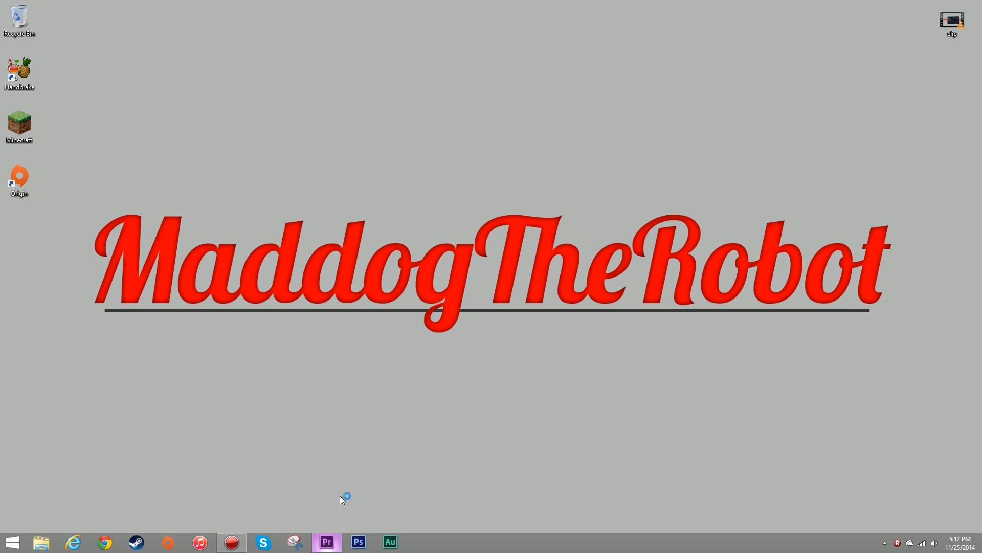
Name the new project '60fps' and confirm its creation.
{"action": "left_click", "coordinate": [327, 541]}
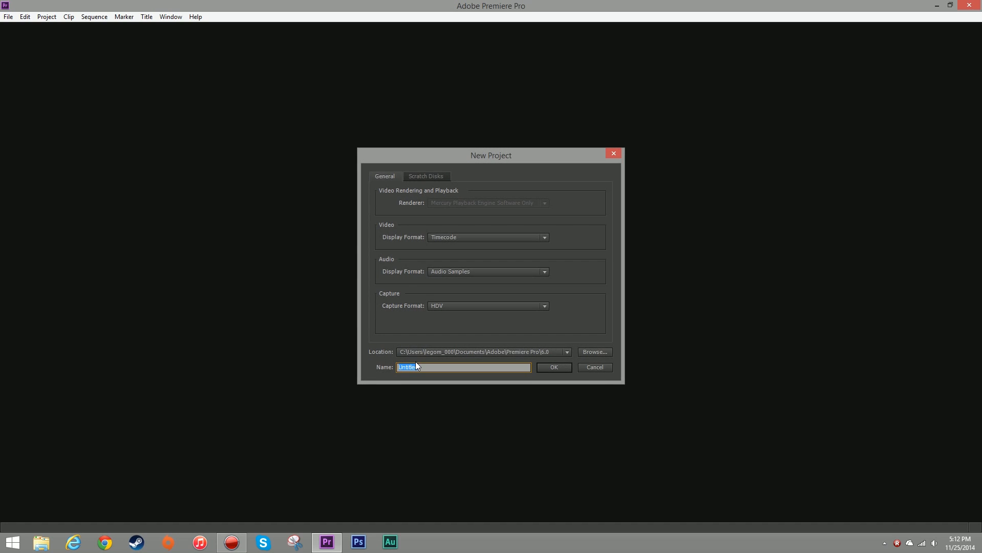
{"action": "type", "text": "60fp"}
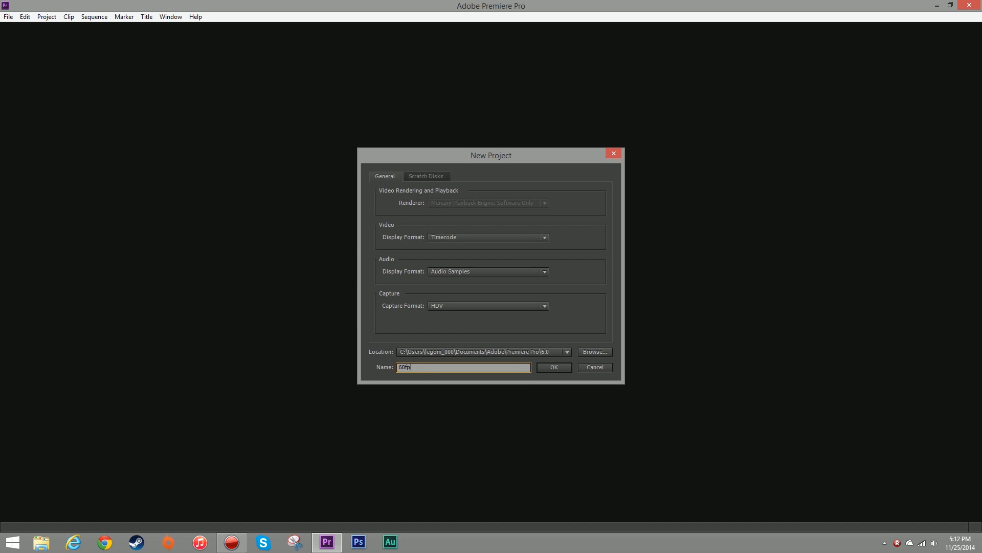
{"action": "type", "text": "s"}
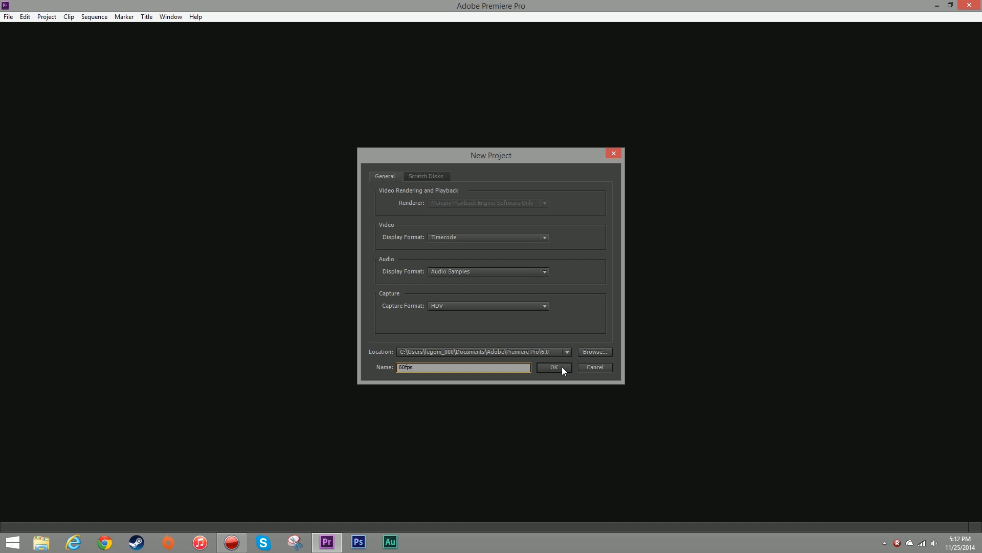
{"action": "left_click", "coordinate": [552, 367]}
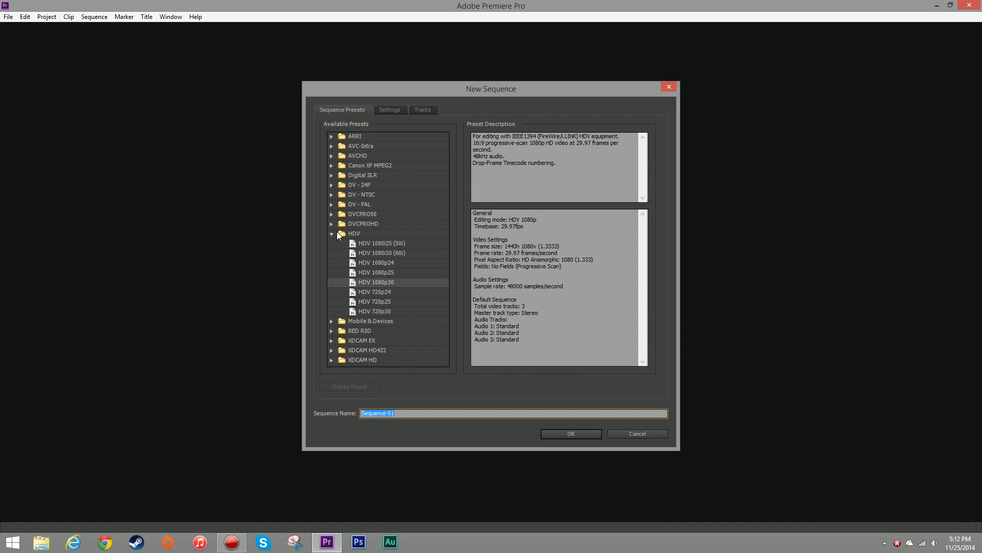
{"action": "mouse_move", "coordinate": [351, 234]}
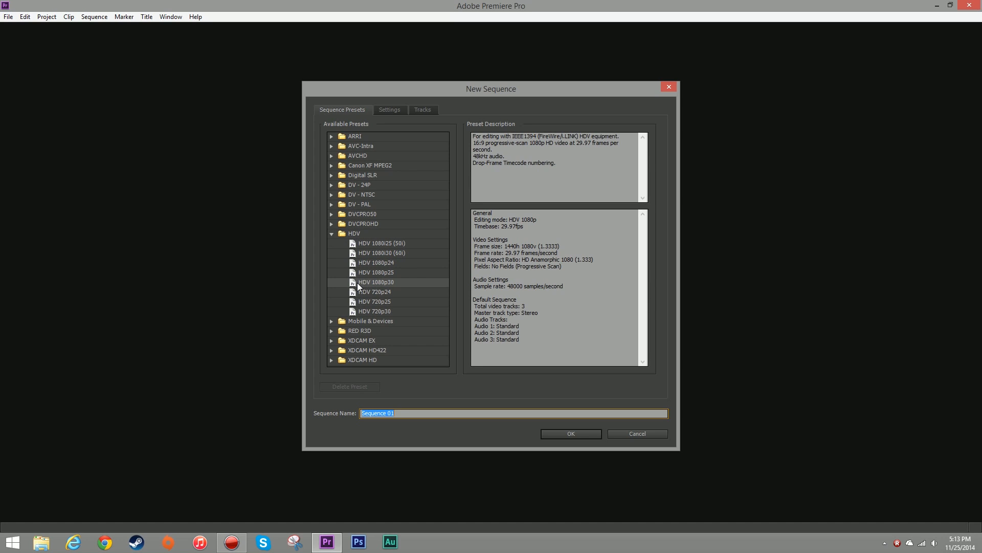
{"action": "mouse_move", "coordinate": [406, 287]}
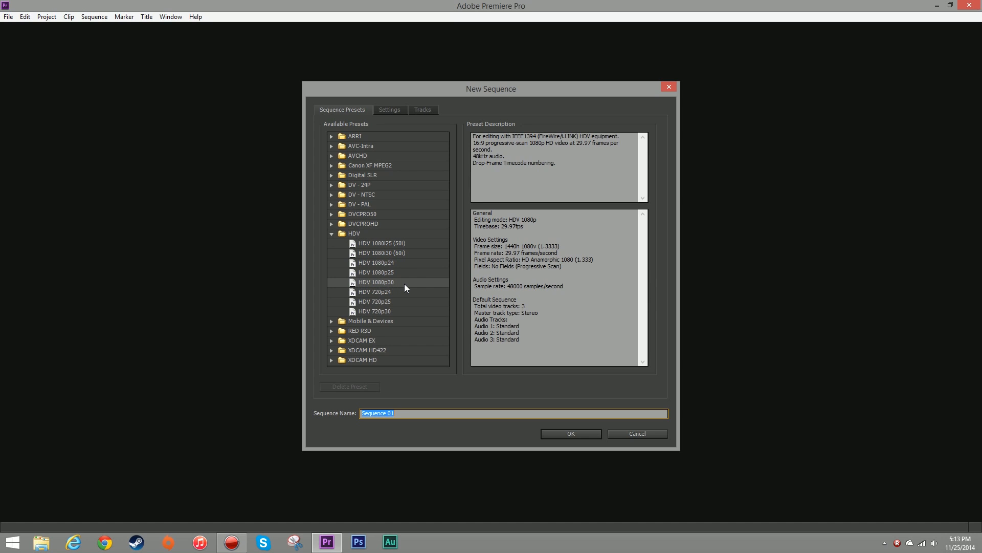
{"action": "mouse_move", "coordinate": [408, 333]}
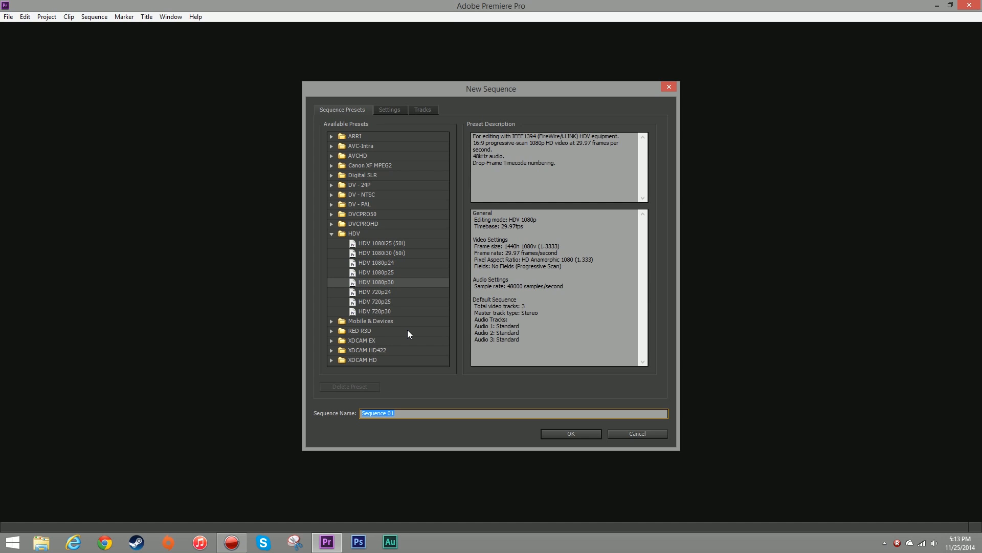
Name the sequence '60fps', set Editing Mode Custom with Timebase 60.00 frames/second, and create it.
{"action": "type", "text": "60fps"}
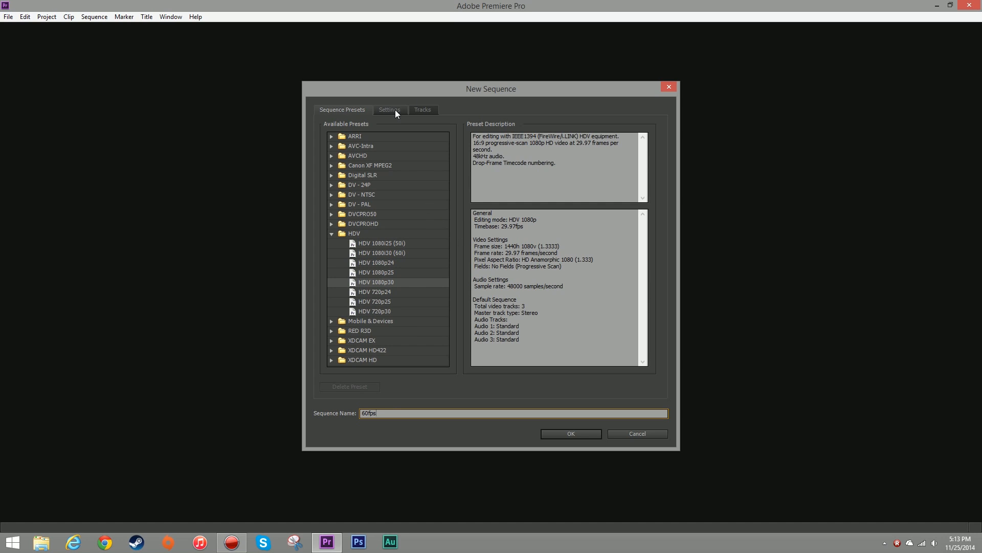
{"action": "left_click", "coordinate": [389, 110]}
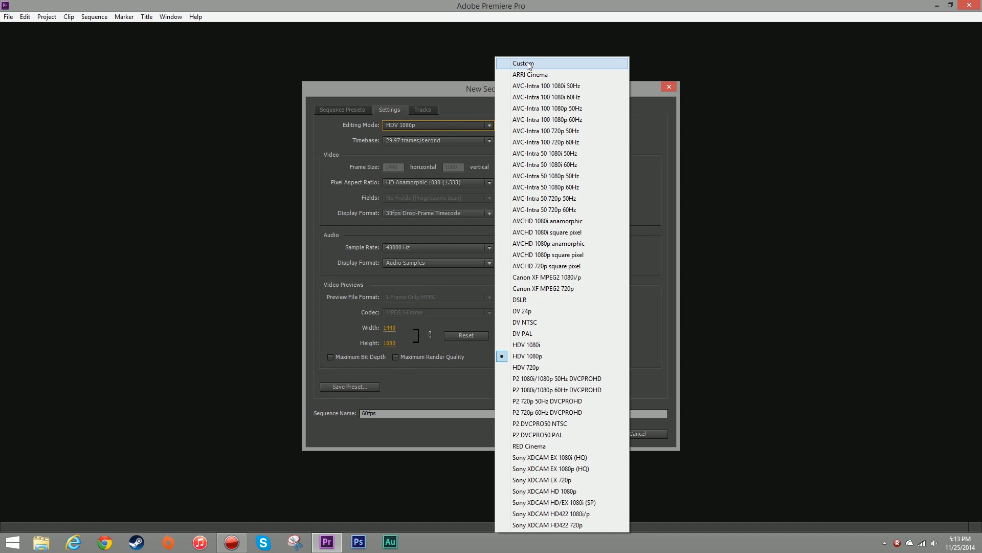
{"action": "left_click", "coordinate": [523, 64]}
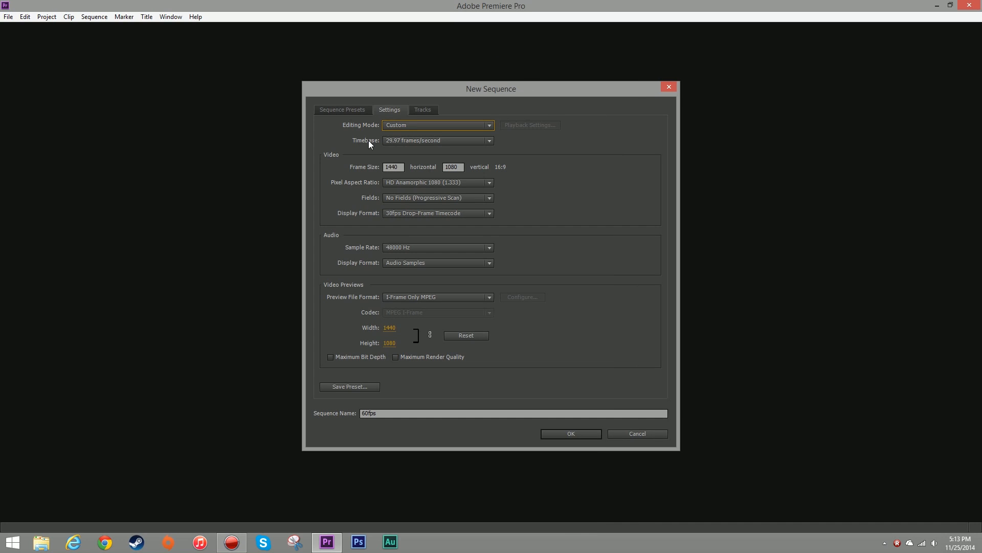
{"action": "left_click", "coordinate": [437, 140]}
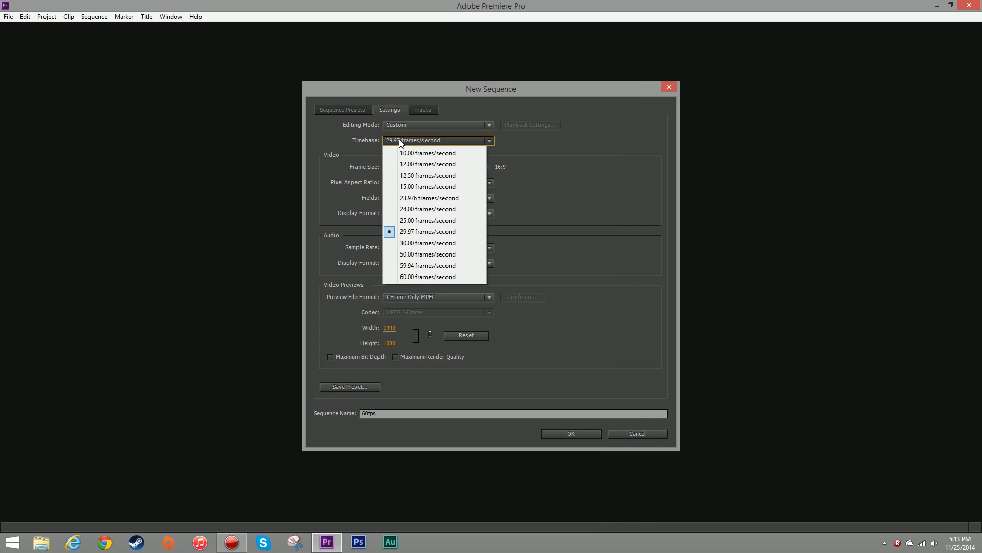
{"action": "left_click", "coordinate": [428, 276]}
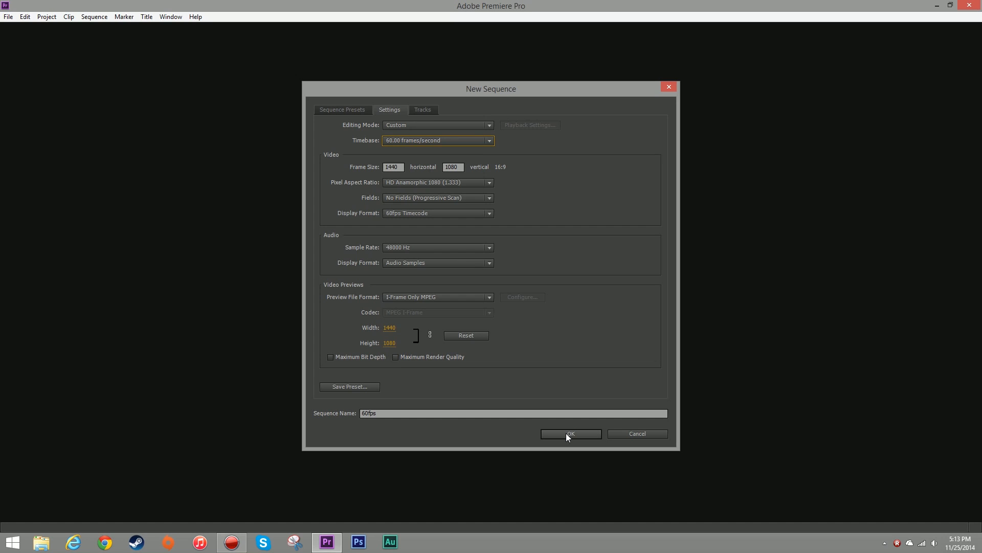
{"action": "left_click", "coordinate": [570, 434]}
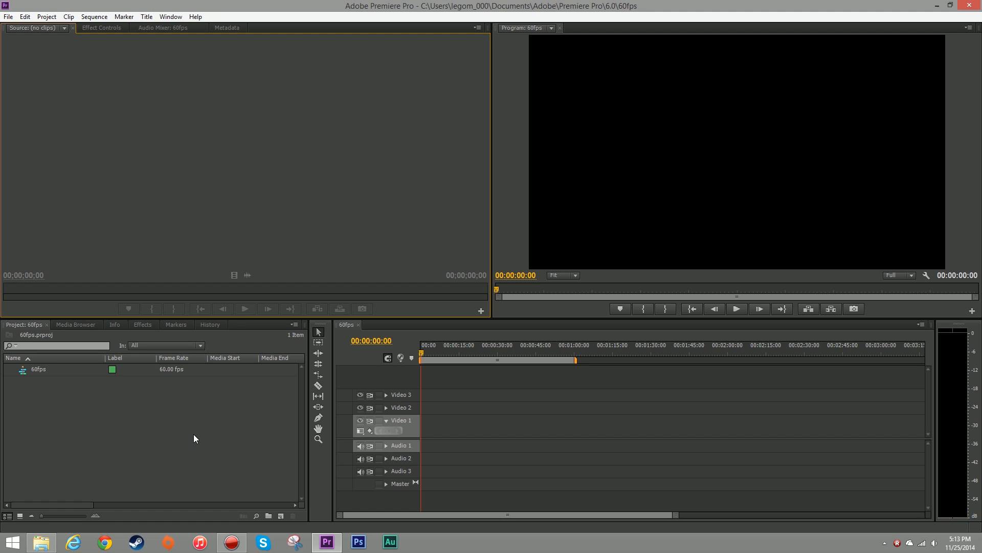
Import clip.mp4 from the desktop folder and place it on the sequence's video track.
{"action": "left_click", "coordinate": [41, 542]}
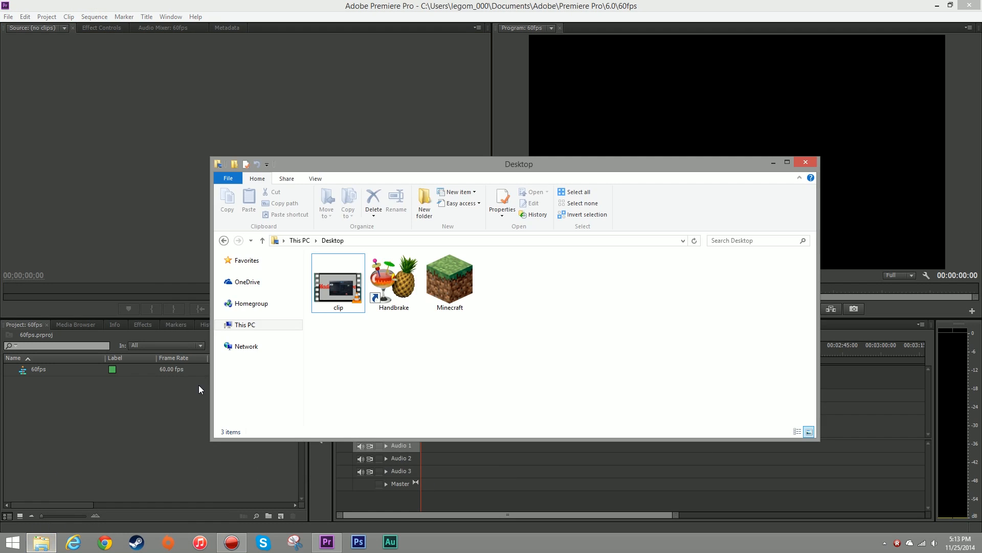
{"action": "left_click", "coordinate": [338, 278]}
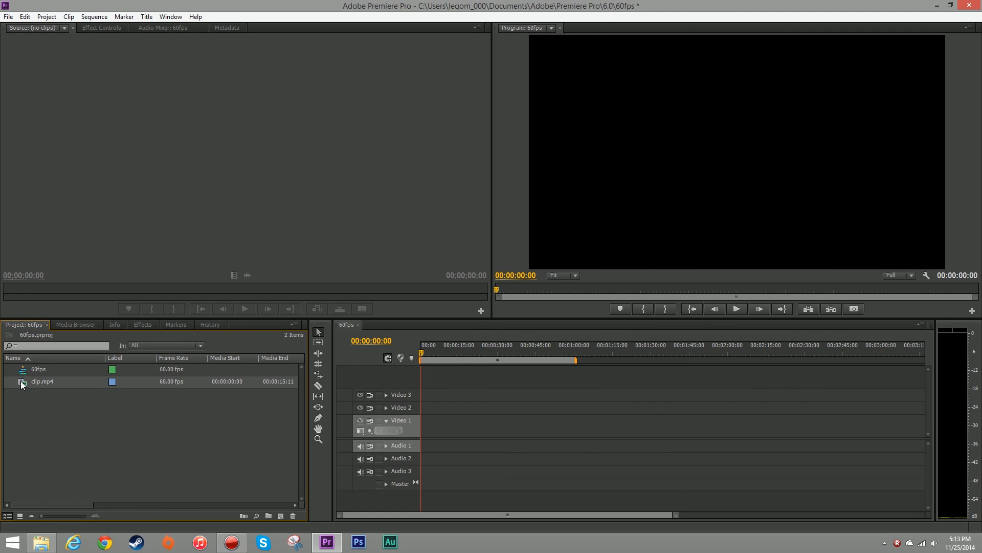
{"action": "left_click_drag", "start_coordinate": [41, 381], "coordinate": [387, 430]}
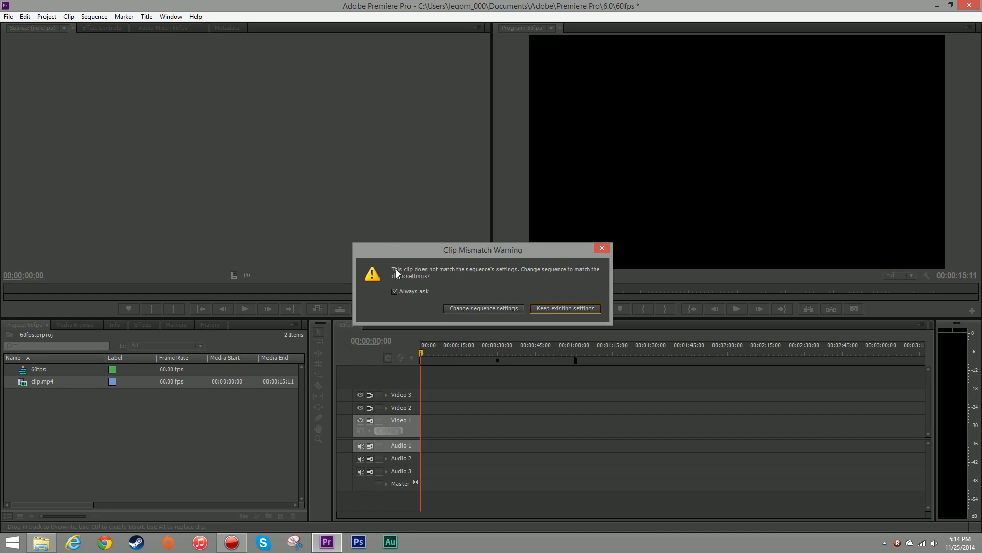
{"action": "mouse_move", "coordinate": [440, 258]}
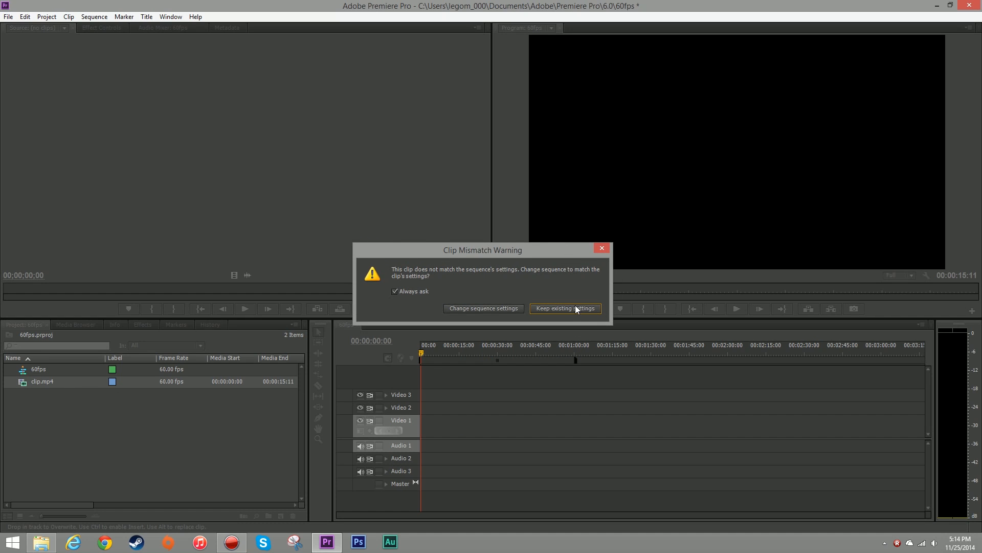
Render the entire work area of the 60fps sequence via the Sequence commands.
{"action": "left_click", "coordinate": [565, 308]}
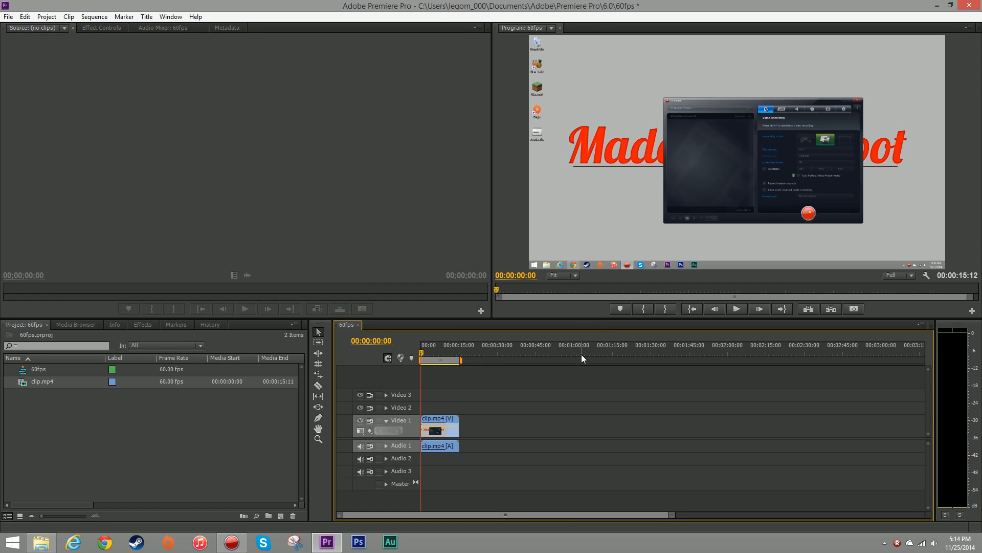
{"action": "left_click", "coordinate": [93, 16]}
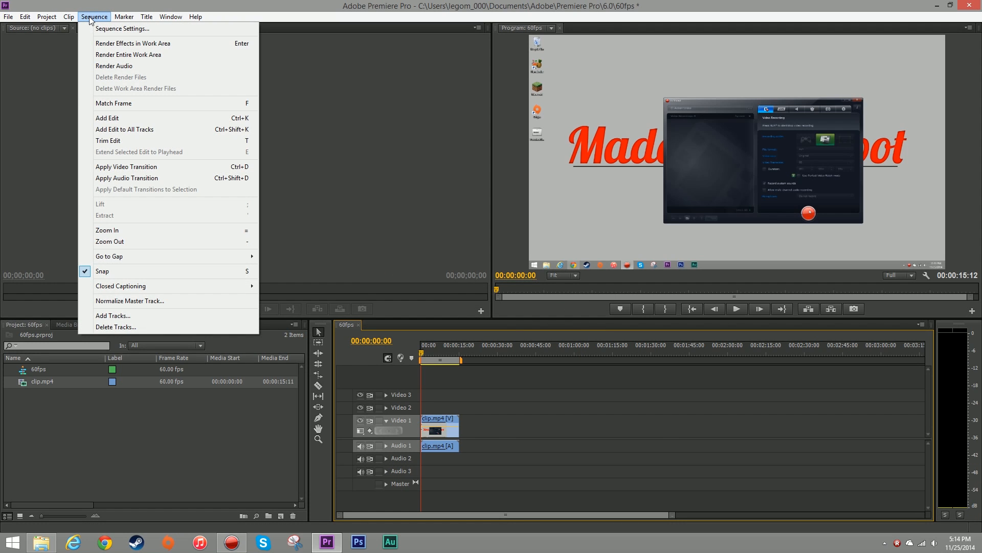
{"action": "left_click", "coordinate": [128, 54]}
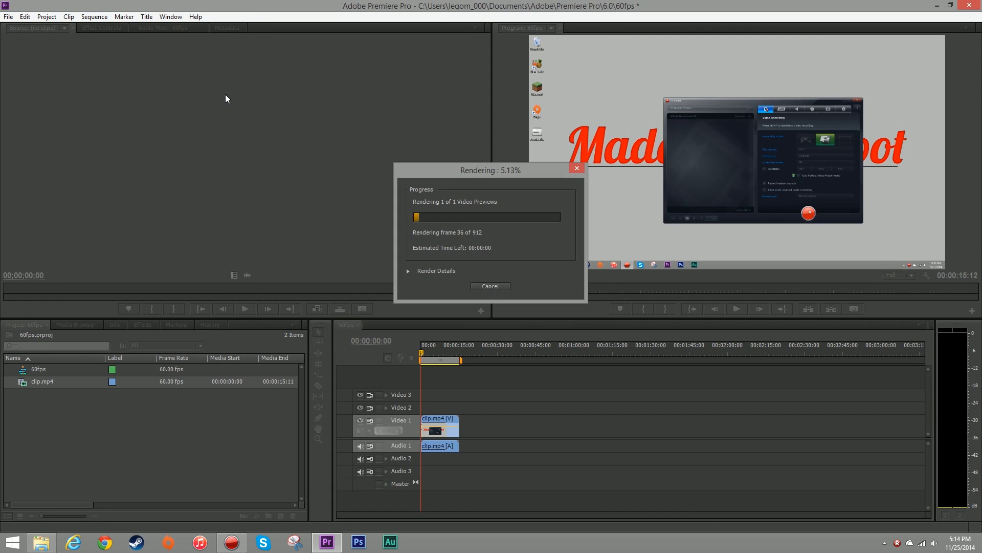
{"action": "left_click", "coordinate": [490, 286]}
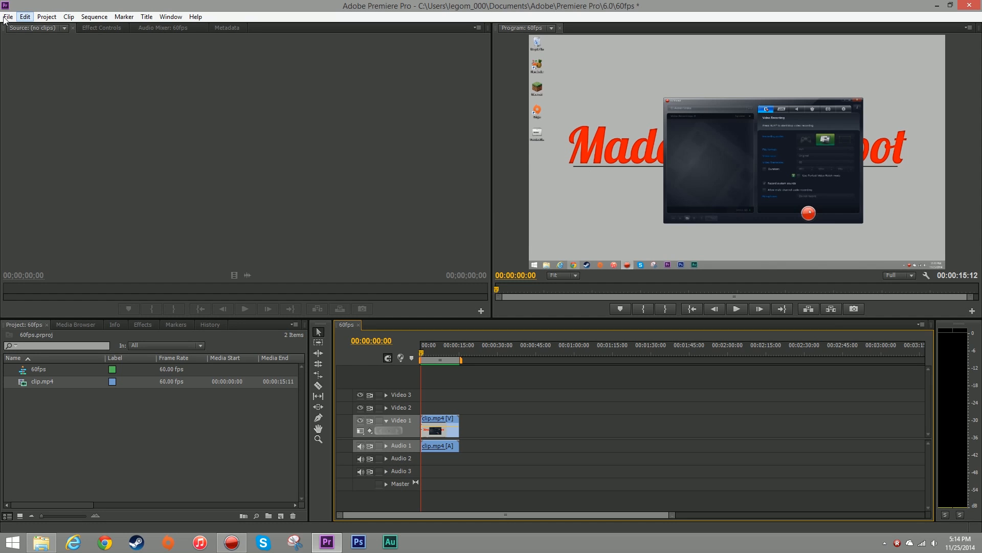
Start a media export with Format H.264 and the HD 1080p 29.97 preset.
{"action": "left_click", "coordinate": [9, 16]}
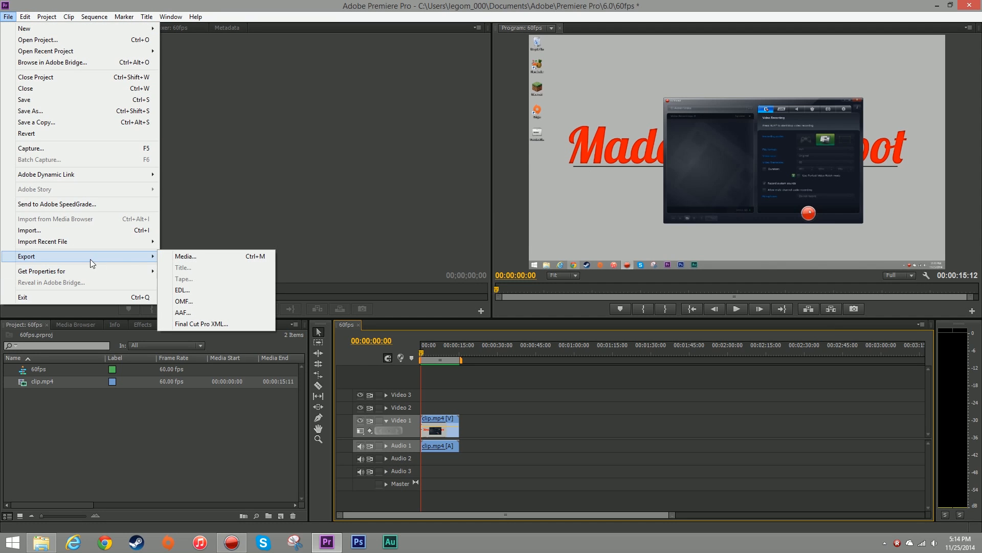
{"action": "left_click", "coordinate": [185, 256]}
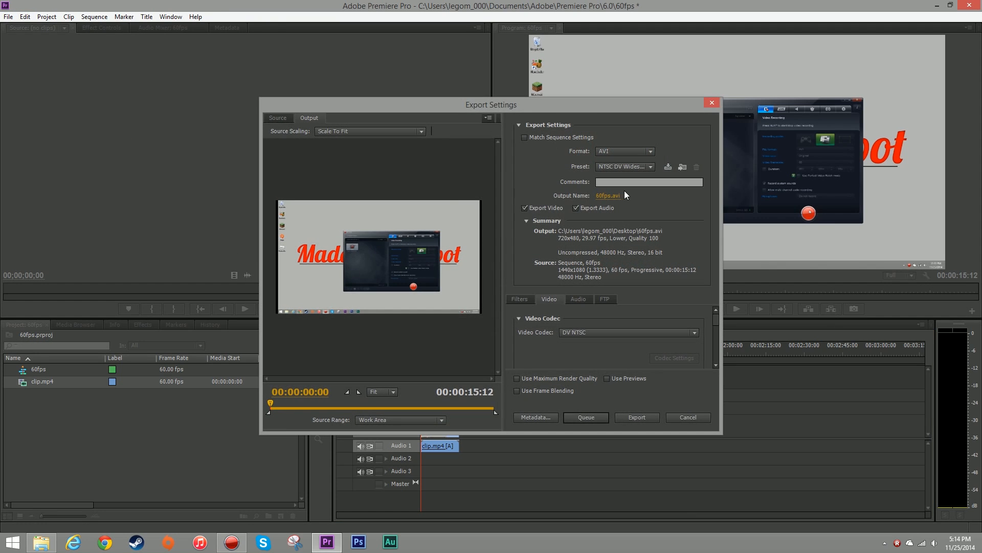
{"action": "mouse_move", "coordinate": [620, 151]}
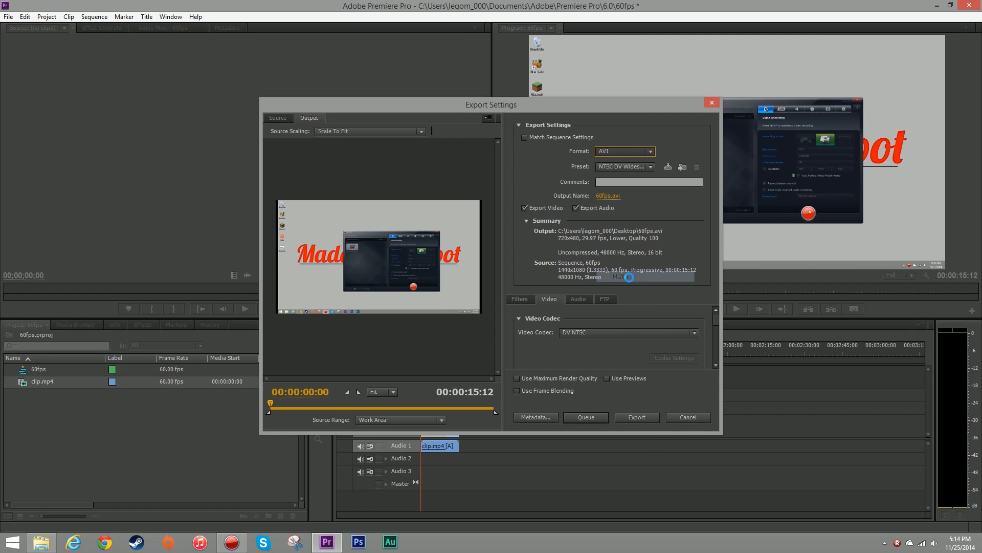
{"action": "left_click", "coordinate": [622, 152]}
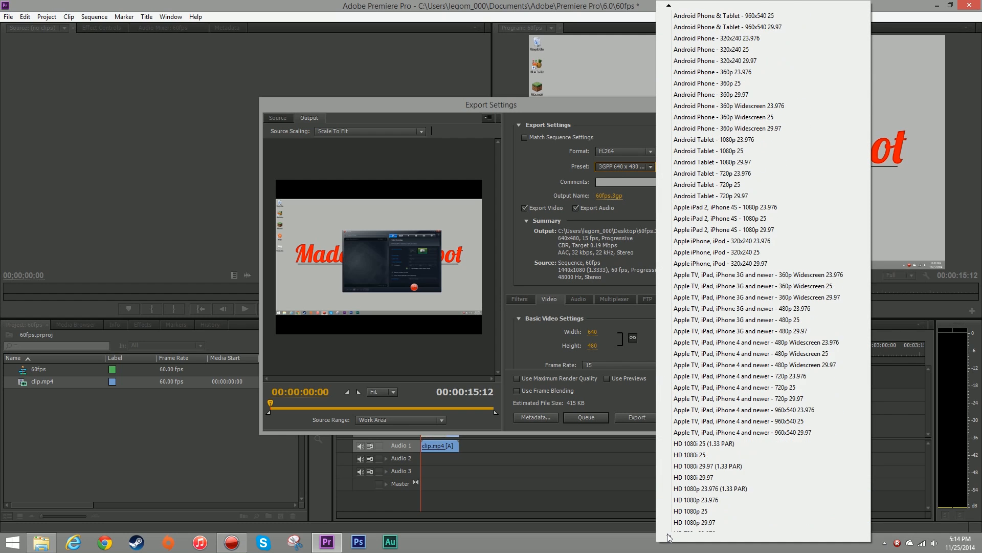
{"action": "scroll", "scroll_direction": "down", "scroll_amount": 3}
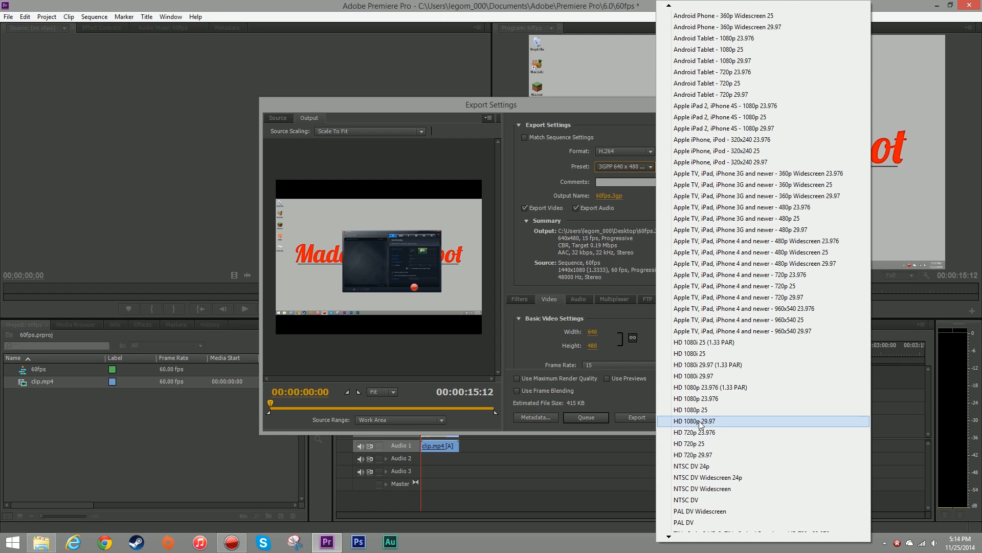
{"action": "left_click", "coordinate": [694, 421]}
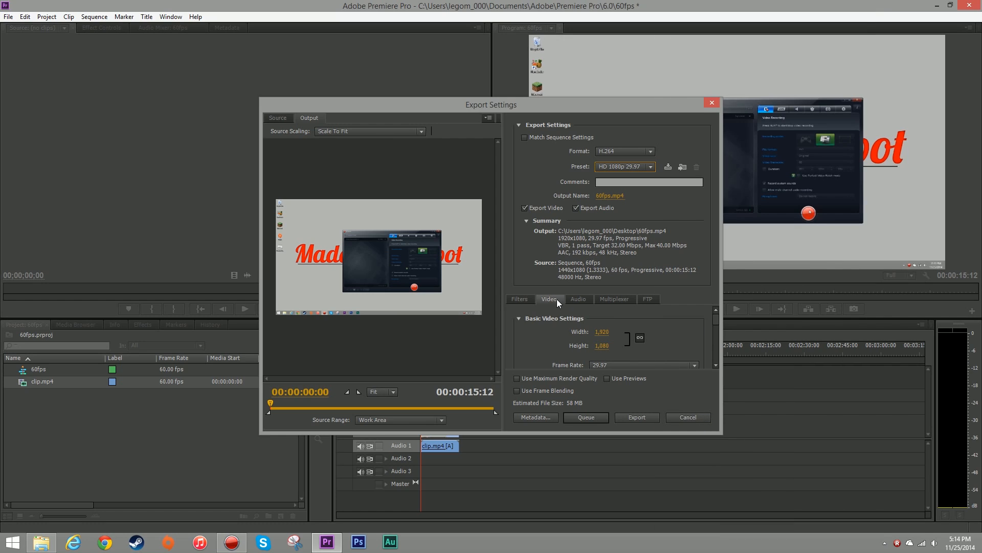
Set the export frame rate to 60 and export the file.
{"action": "scroll", "scroll_direction": "down", "scroll_amount": 3}
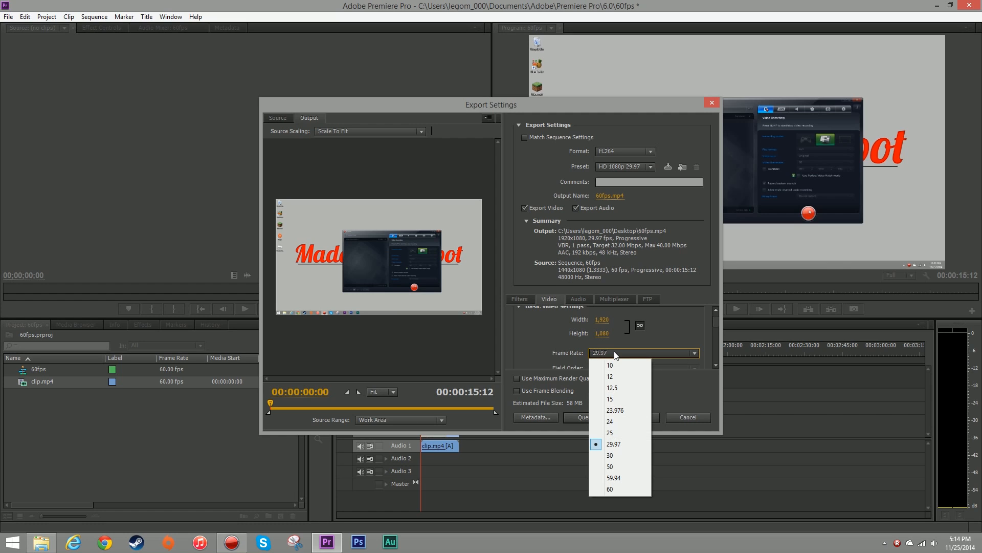
{"action": "left_click", "coordinate": [610, 489]}
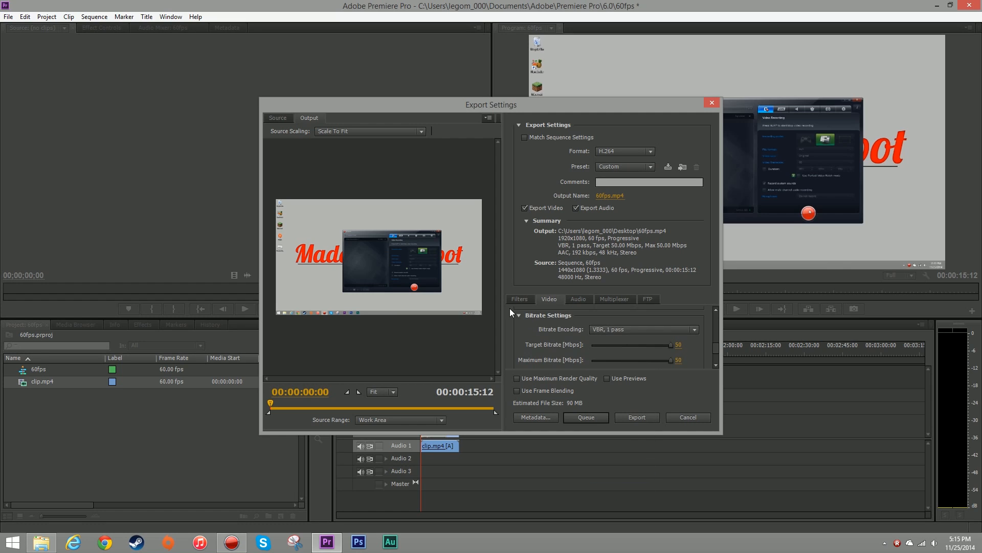
{"action": "mouse_move", "coordinate": [543, 348]}
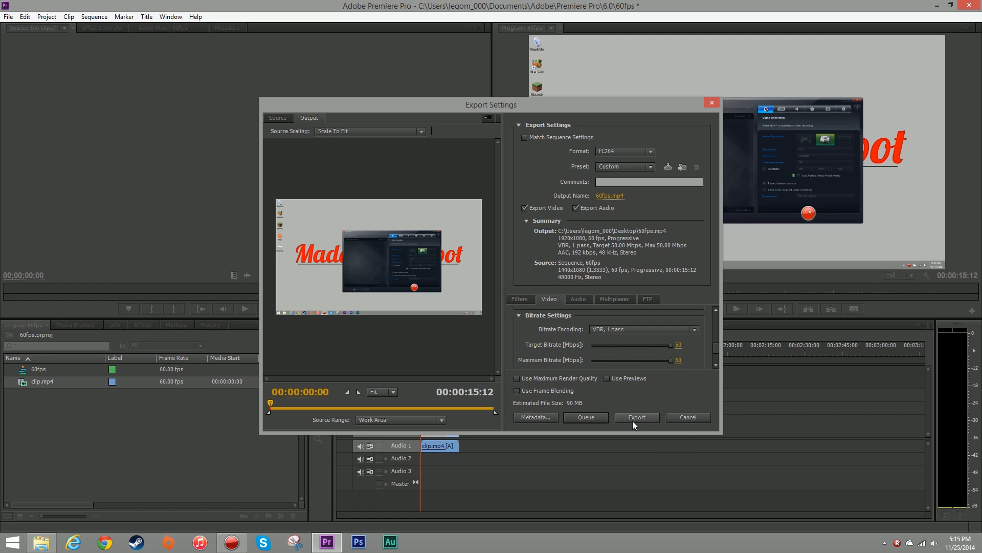
{"action": "left_click", "coordinate": [637, 417]}
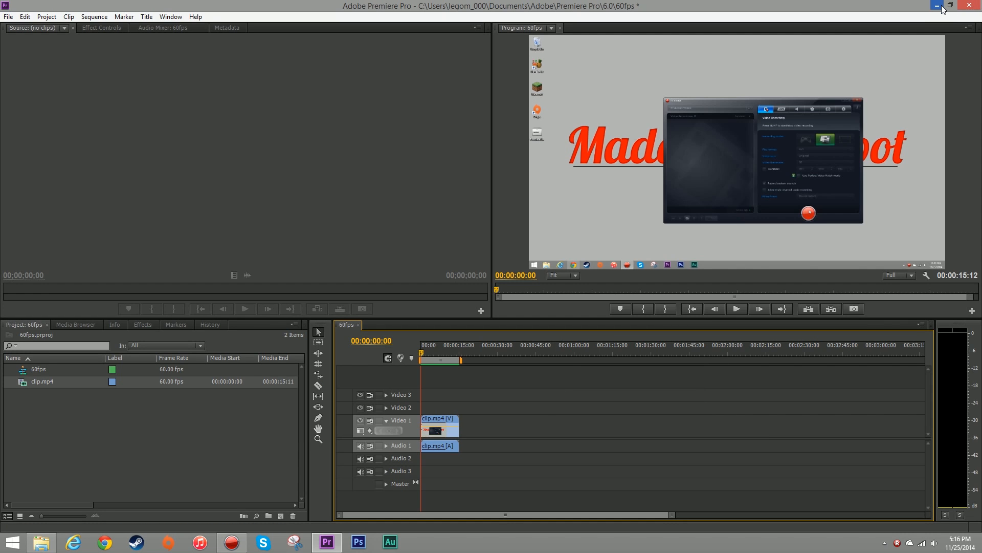
Minimize the Premiere Pro window after the export finishes.
{"action": "left_click", "coordinate": [933, 6]}
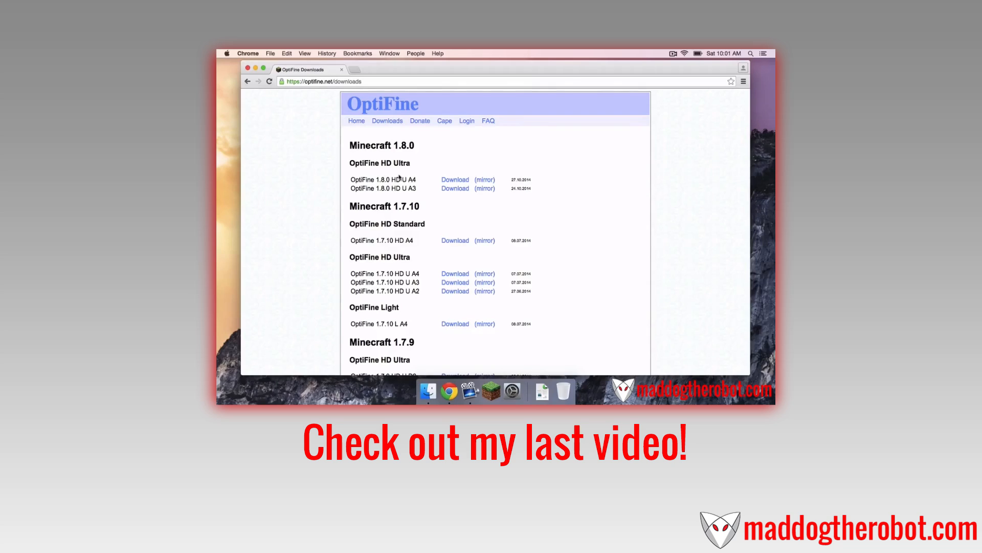
Follow the OptiFine 1.8.0 HD U A4 mirror link and download OptiFine_1.8.0_HD_U_A4.jar.
{"action": "double_click", "coordinate": [379, 162]}
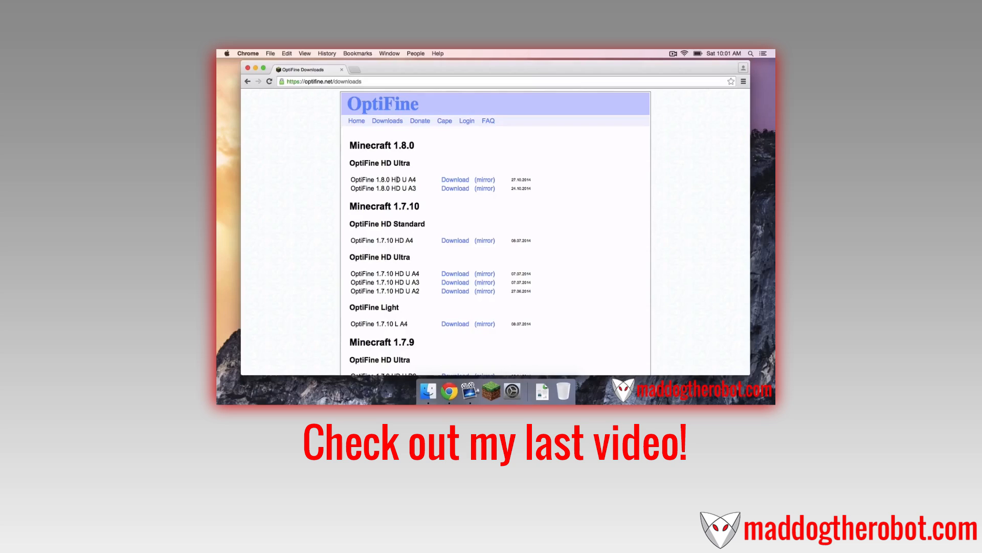
{"action": "double_click", "coordinate": [410, 179]}
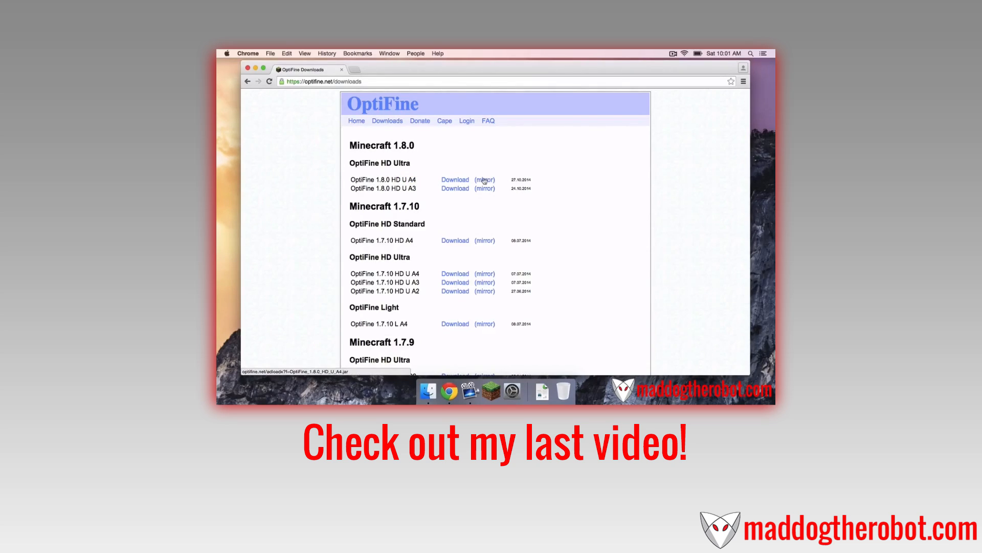
{"action": "left_click", "coordinate": [454, 179]}
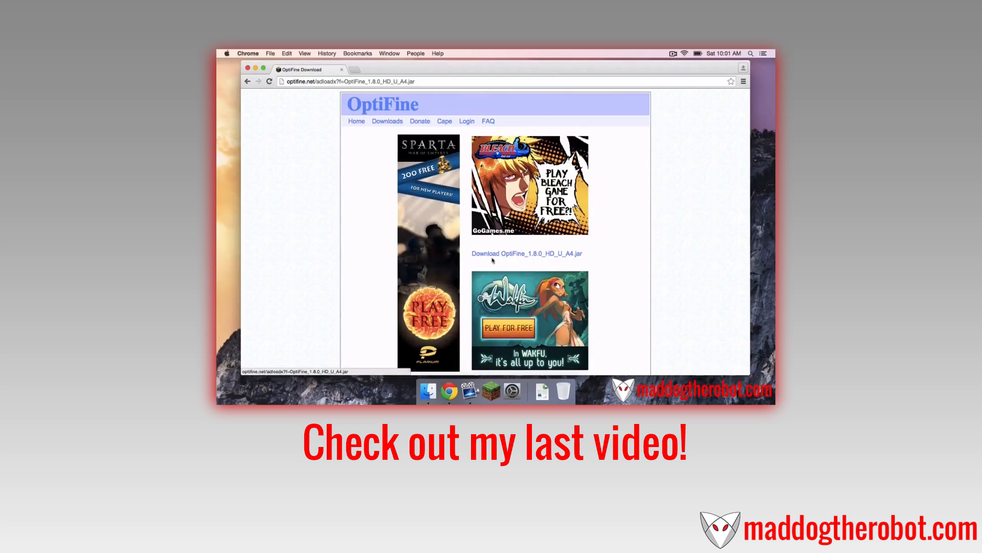
{"action": "left_click", "coordinate": [527, 254]}
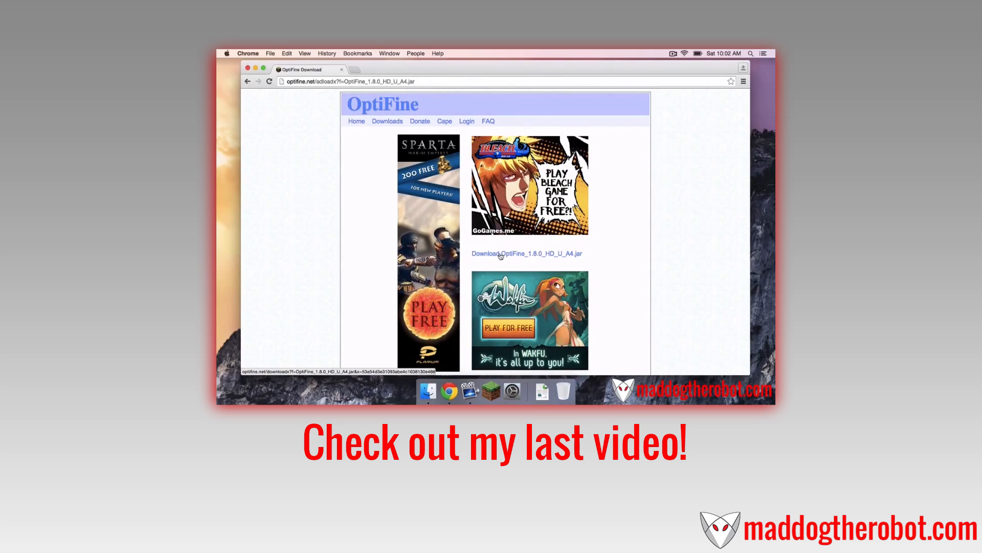